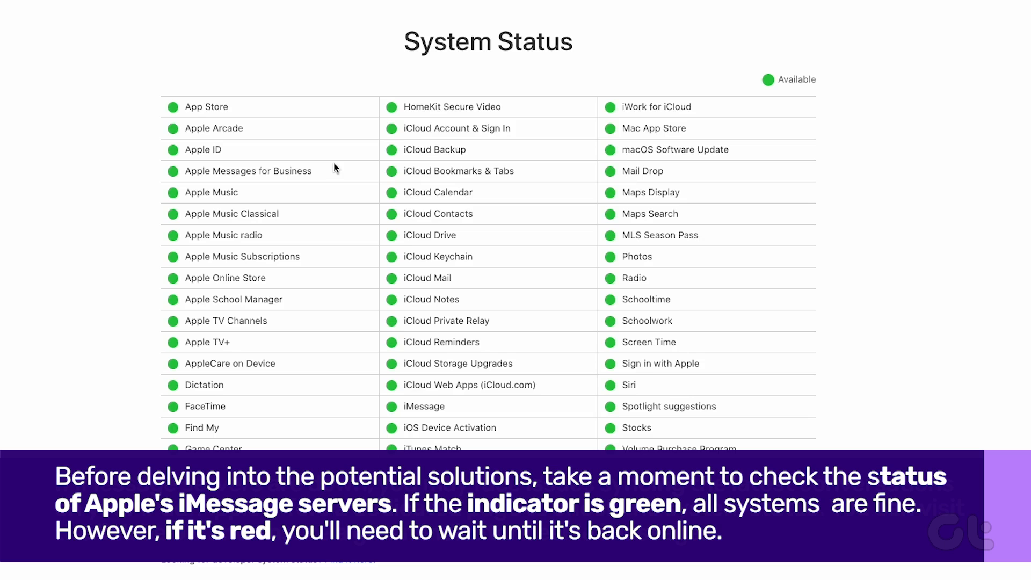
# Scroll through Settings and go into the Messages settings
pyautogui.scroll(-3)
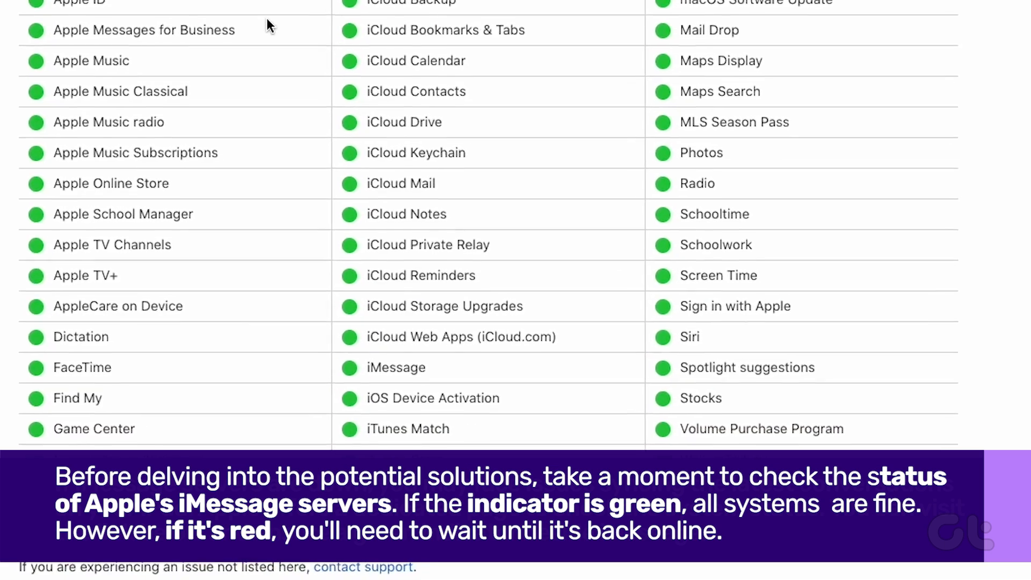
pyautogui.scroll(-3)
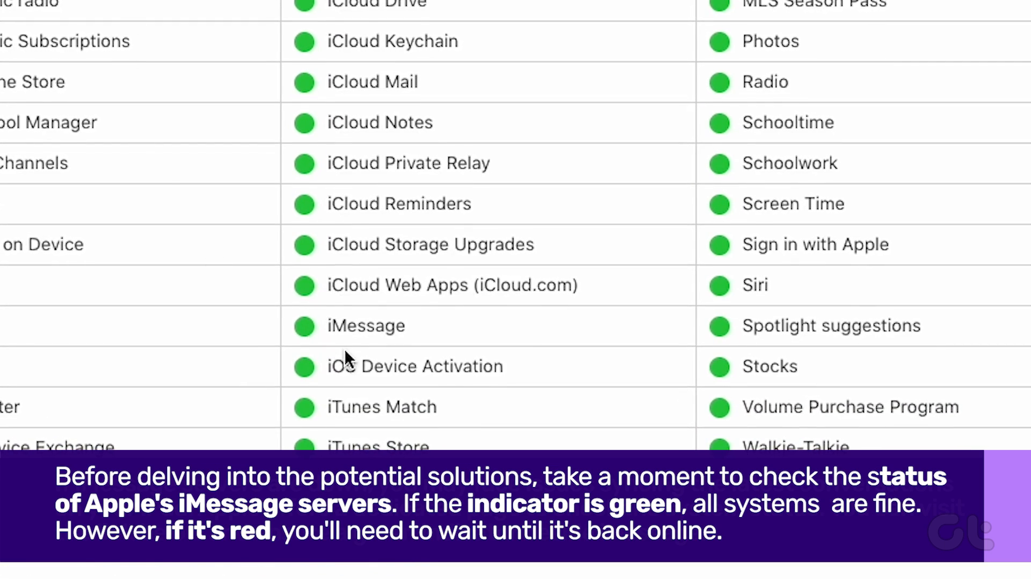
pyautogui.doubleClick(366, 326)
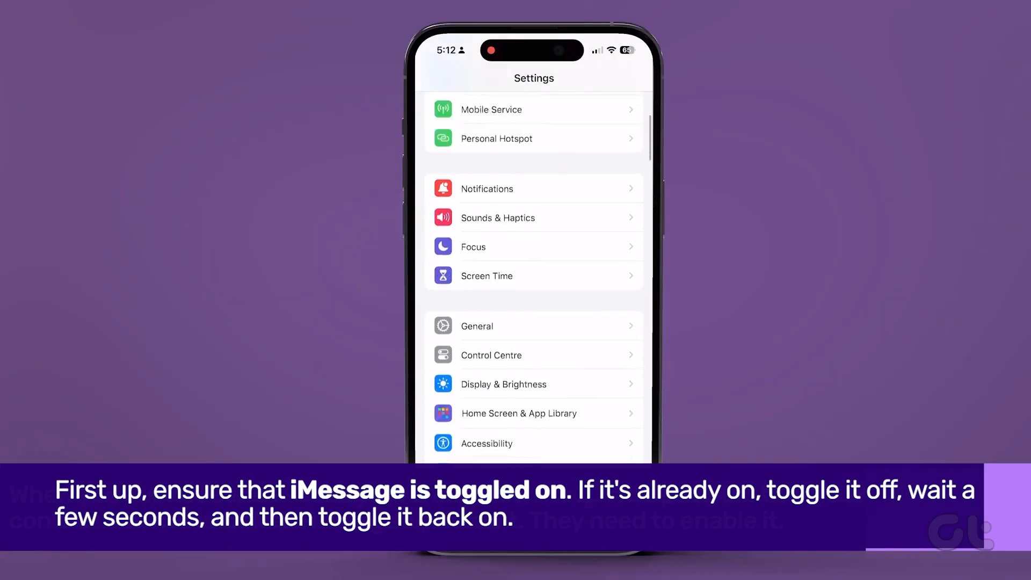
pyautogui.scroll(-3)
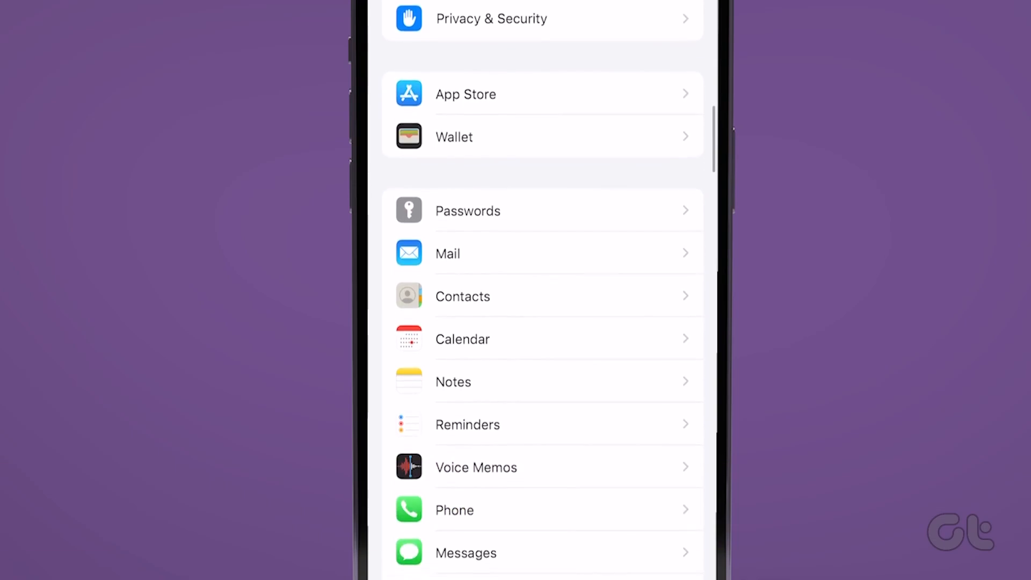
pyautogui.click(466, 552)
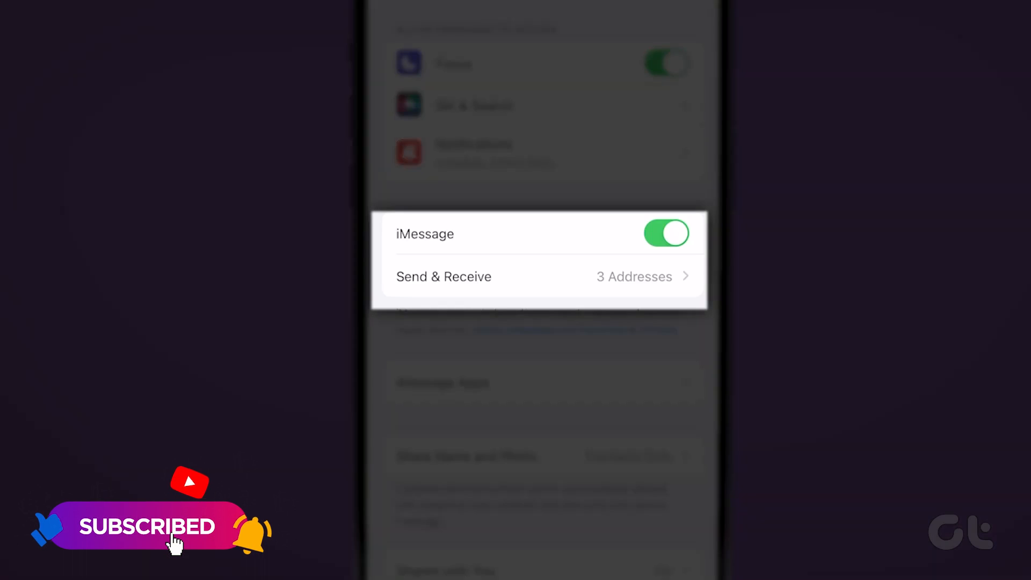
# Toggle iMessage off and then back on to reset it
pyautogui.click(665, 234)
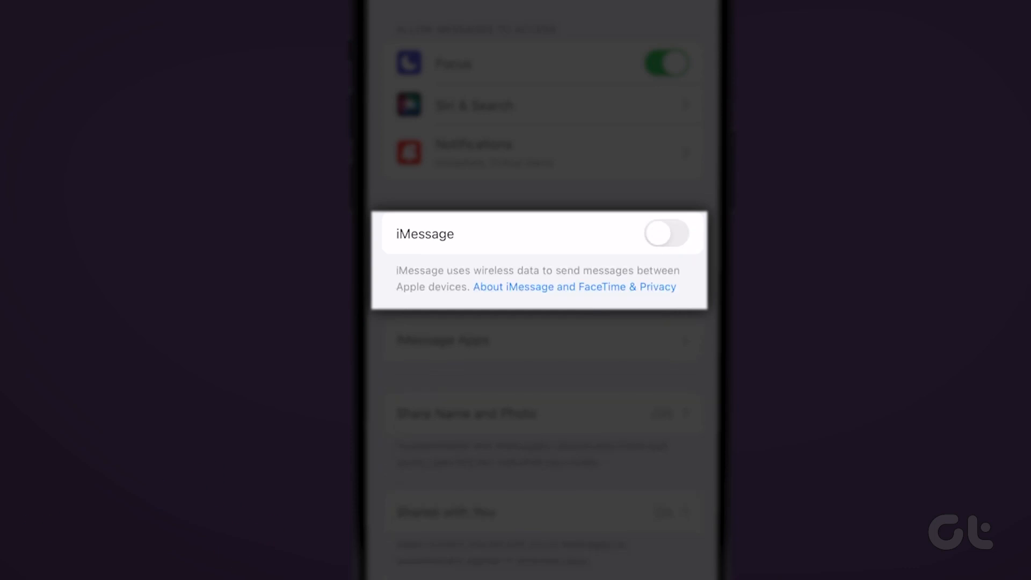
pyautogui.click(665, 233)
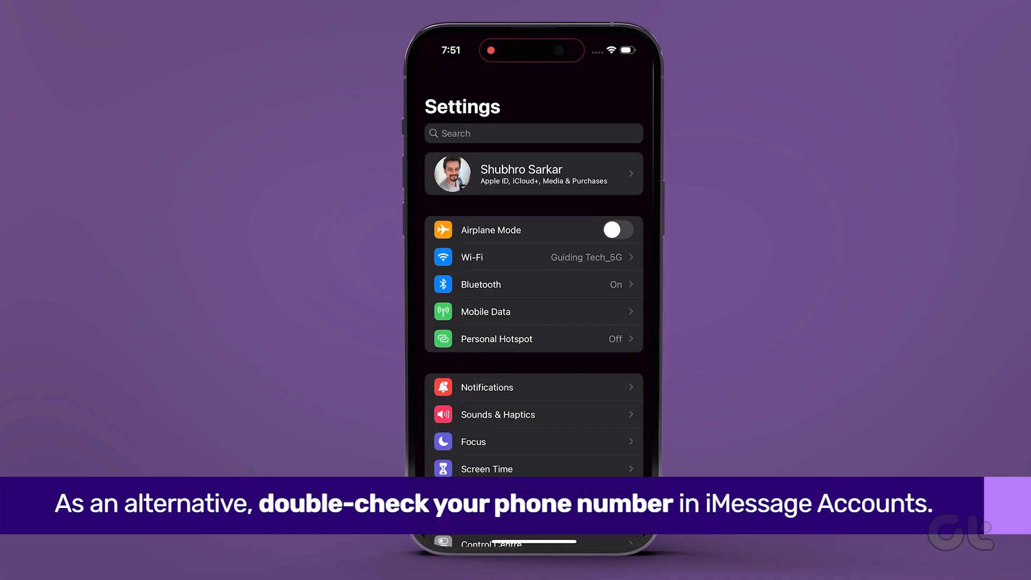
# Review the iMessage Send & Receive addresses, with the phone number still activating
pyautogui.scroll(-3)
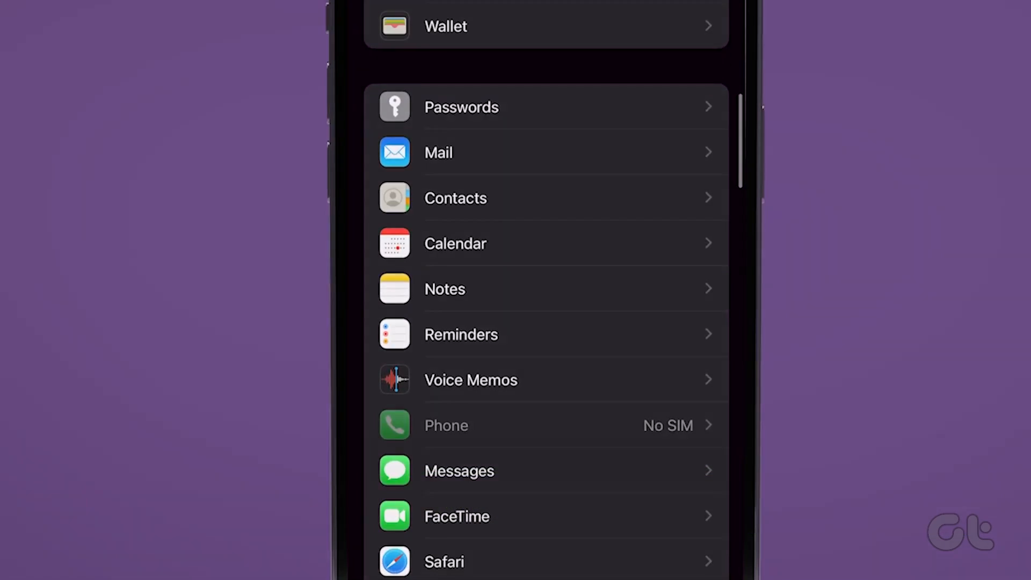
pyautogui.click(459, 470)
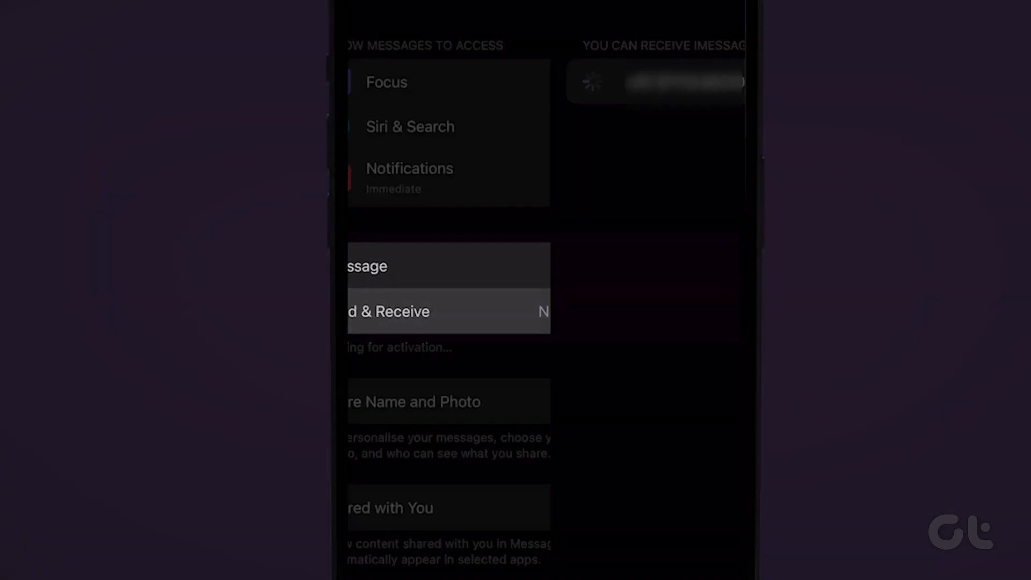
pyautogui.click(449, 311)
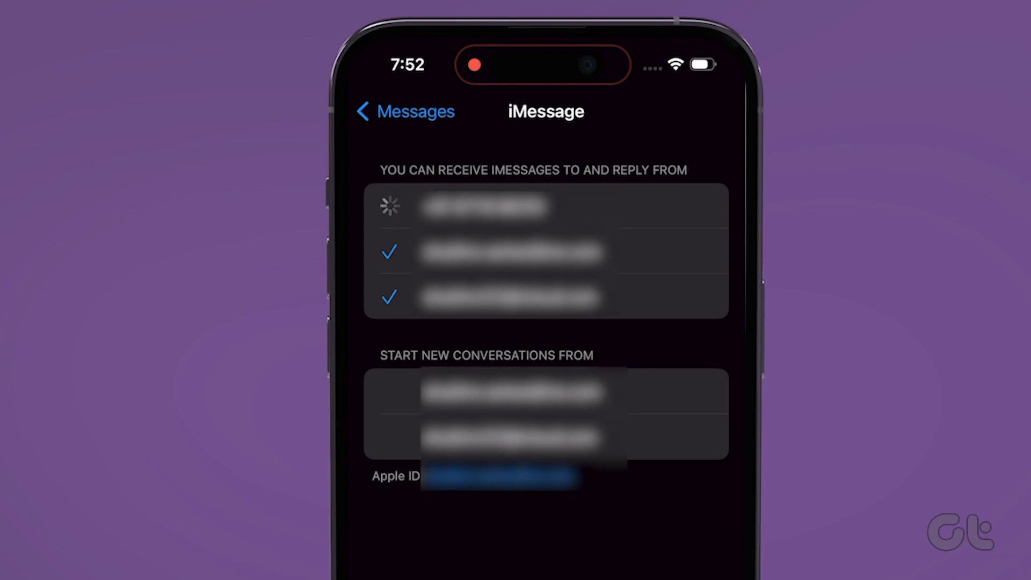
pyautogui.click(515, 439)
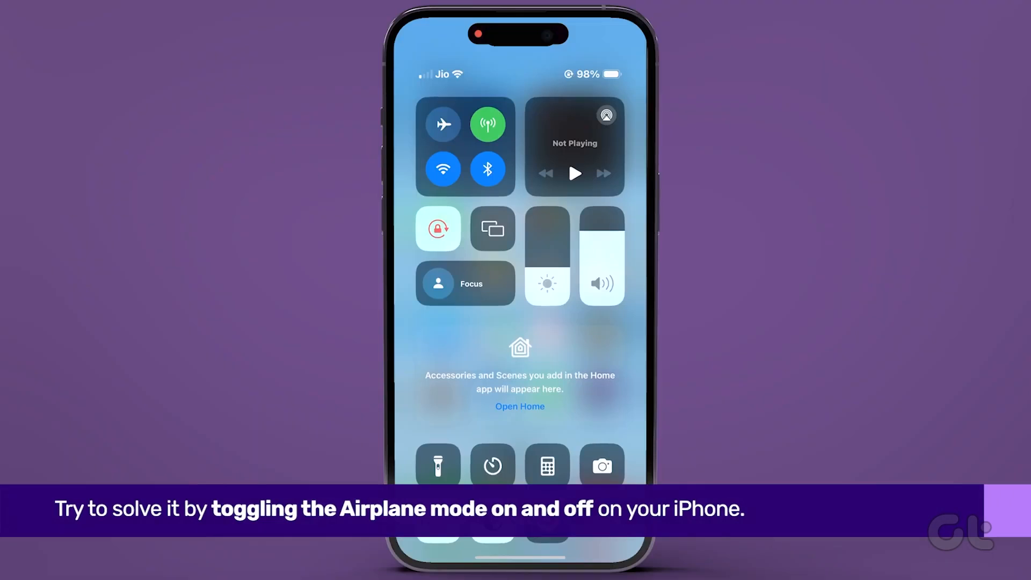
# Toggle Airplane mode from Control Center to reset the connection
pyautogui.click(442, 124)
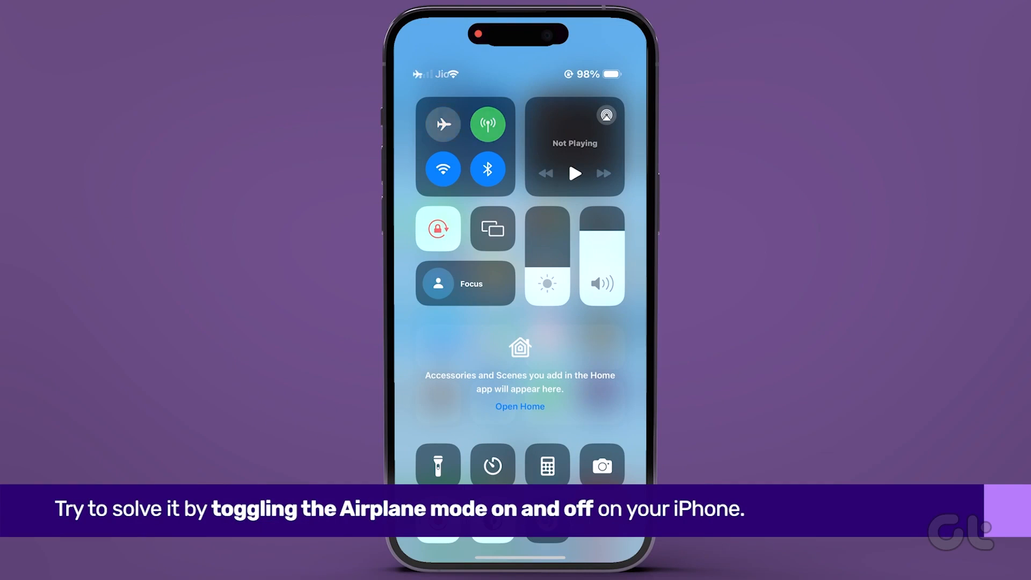
pyautogui.click(442, 124)
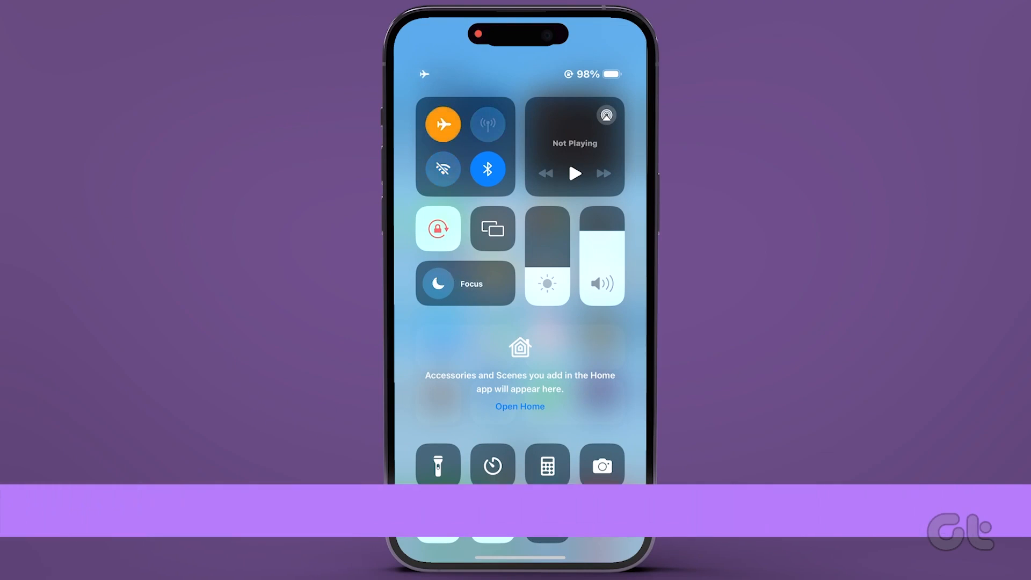